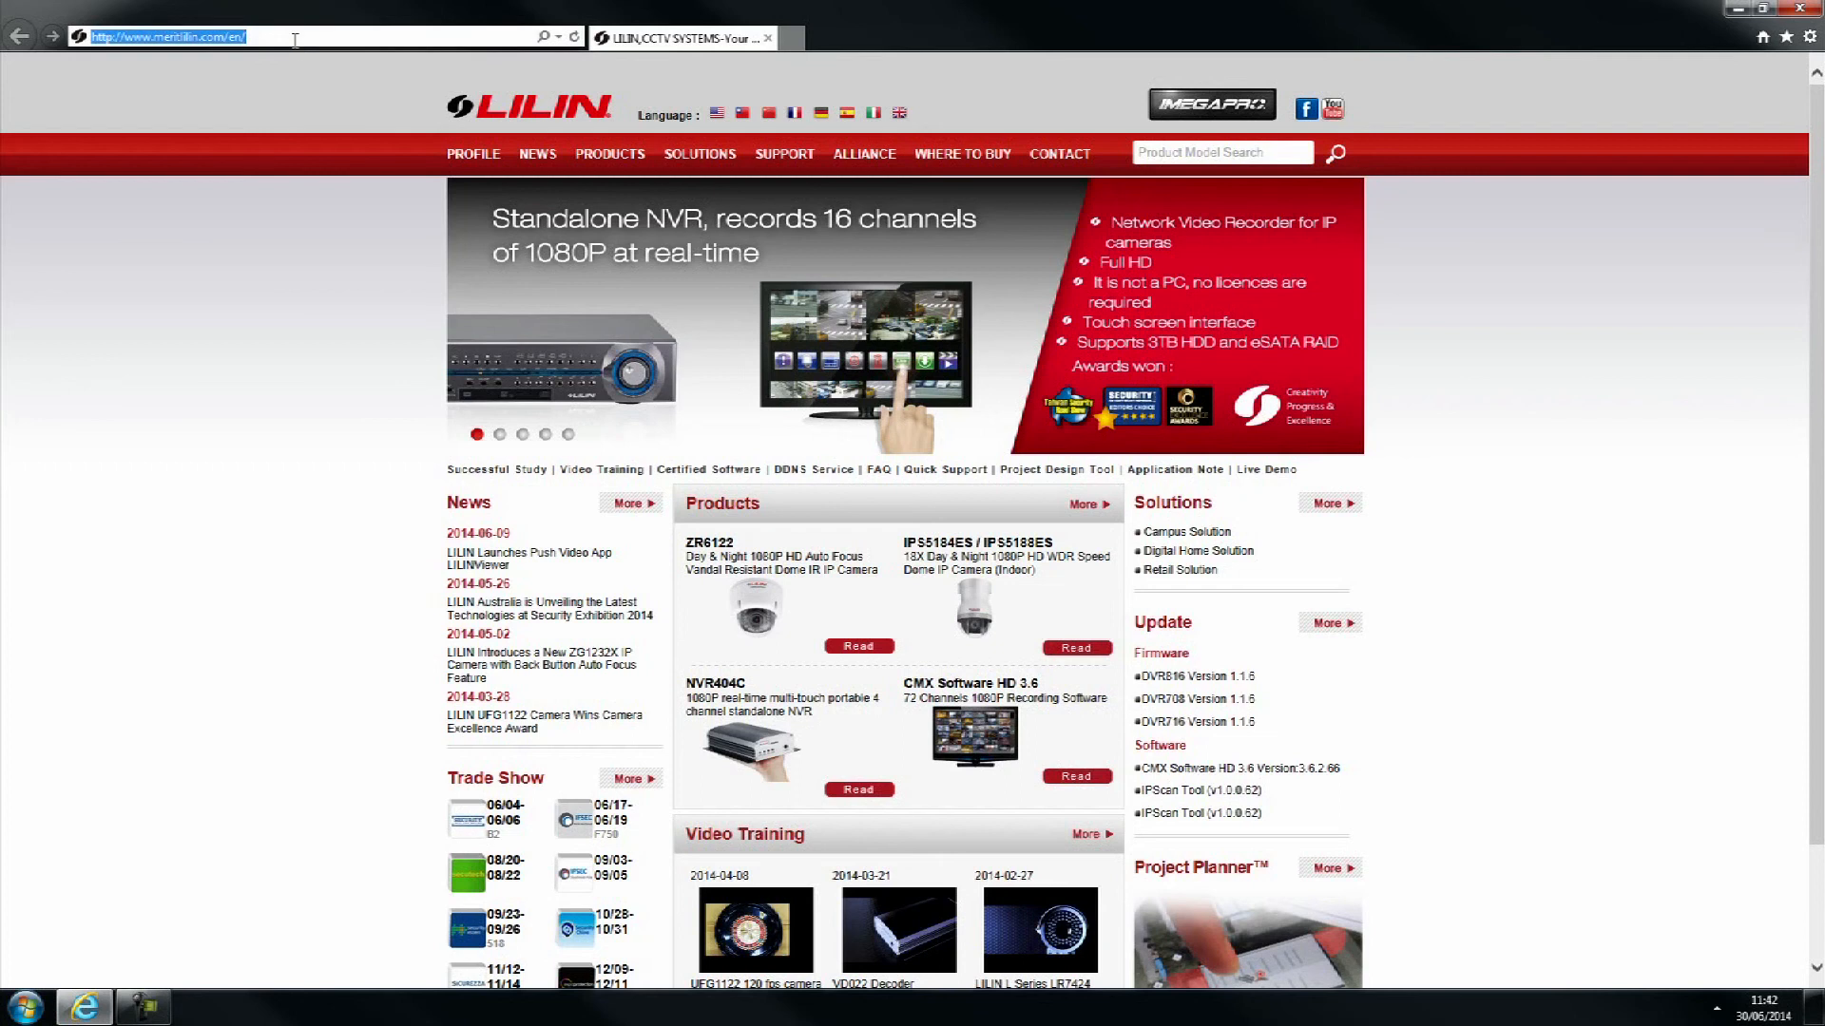
Step: Go to the NVR at 10.0.0.247 and enter the login username and password
type("10.0.0.247/")
type("admin")
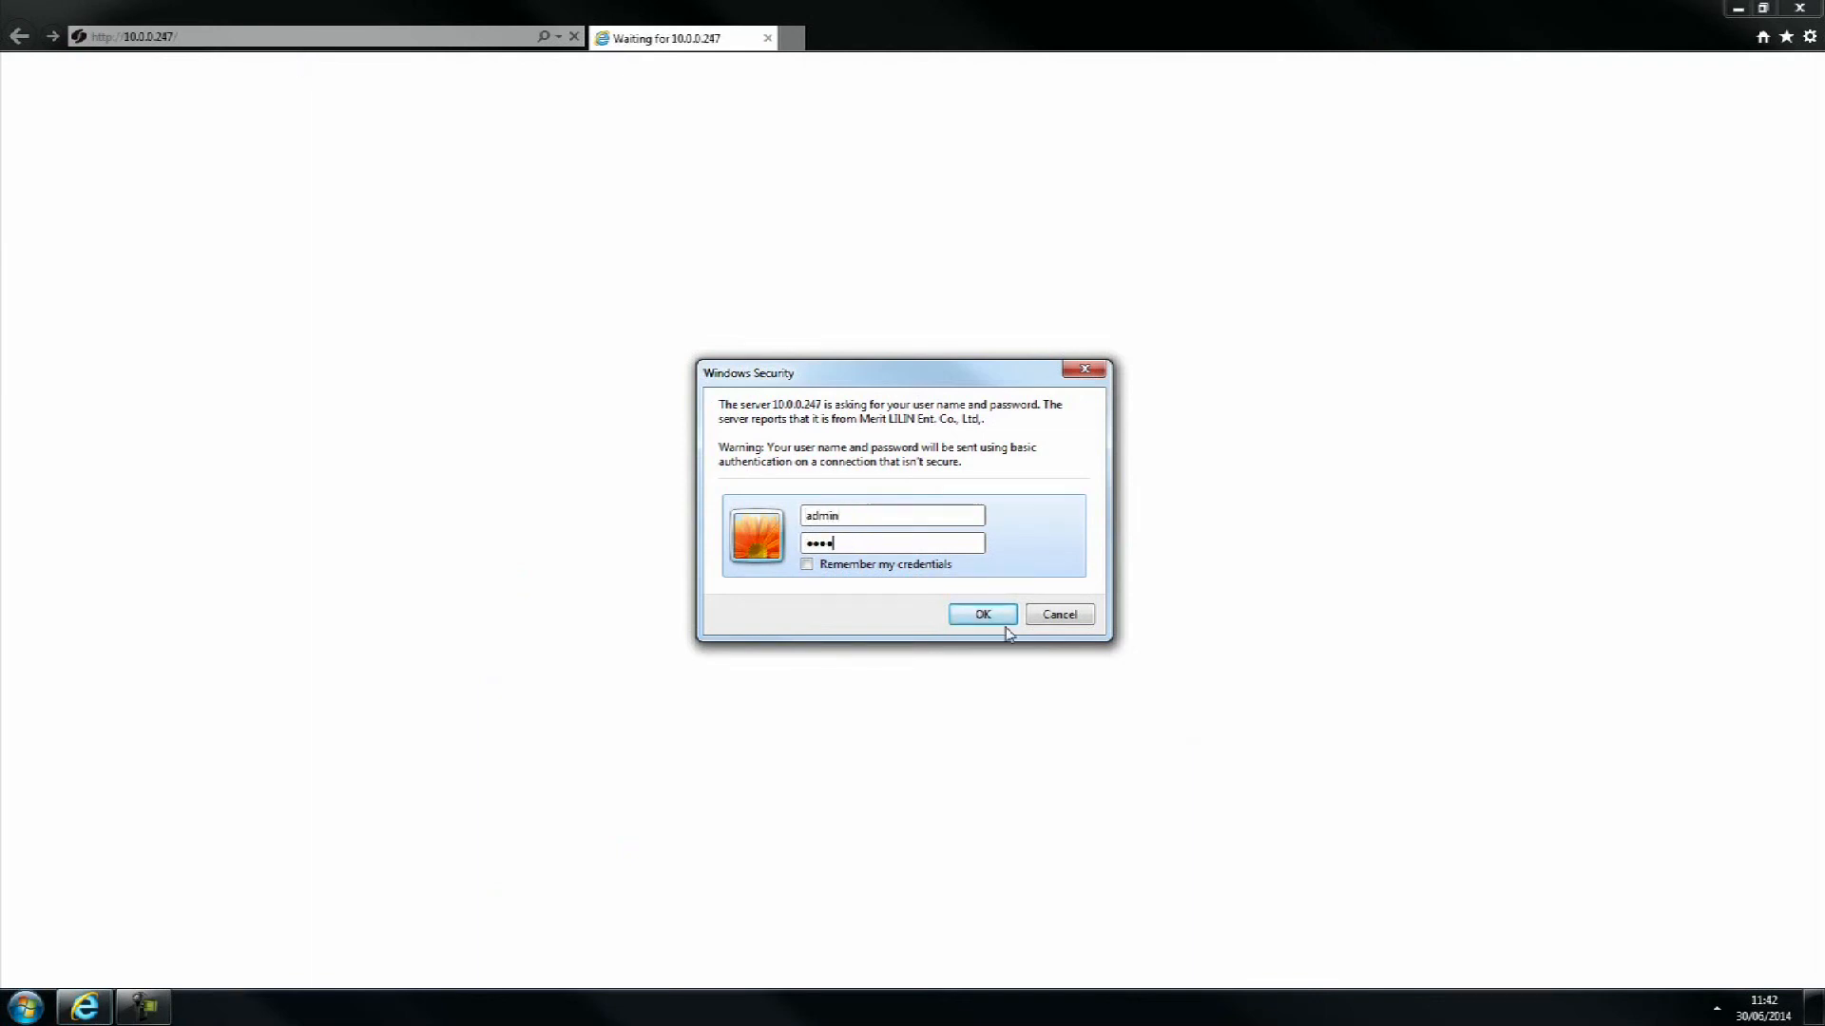
Step: Log in to the NVR and go to the Backup page under VIDEO
left_click(981, 613)
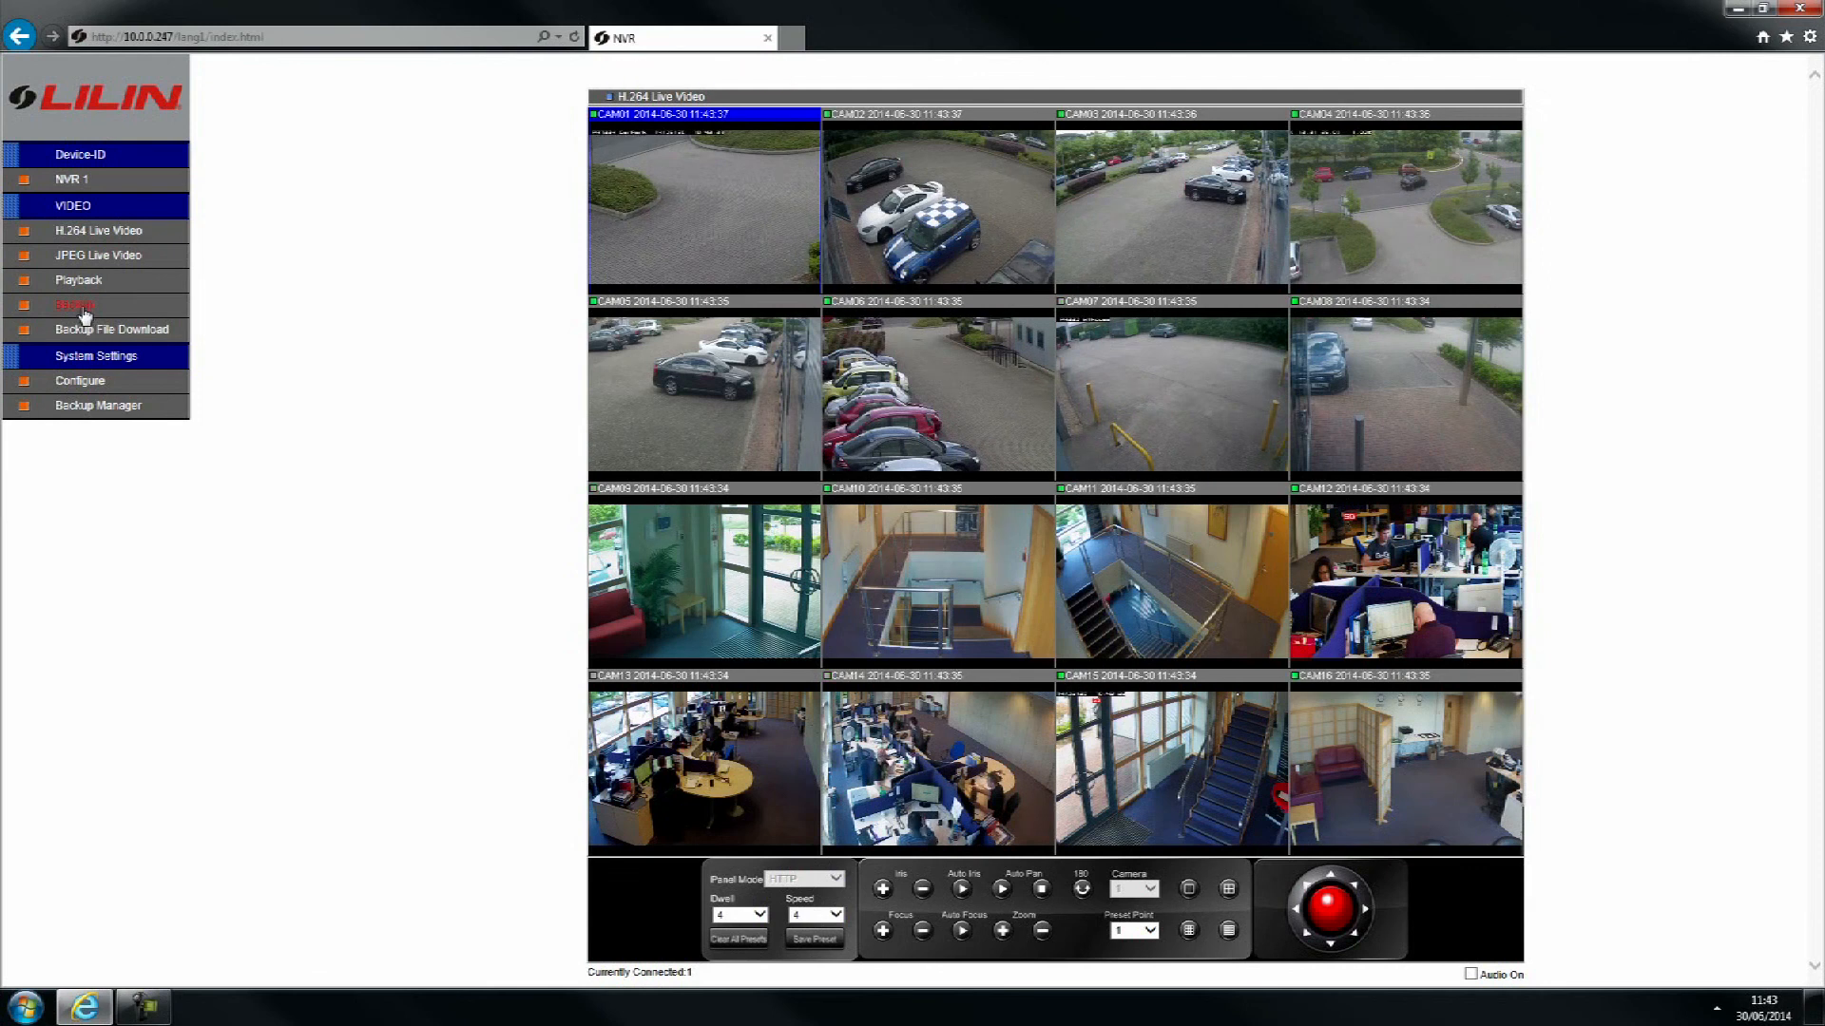
left_click(74, 304)
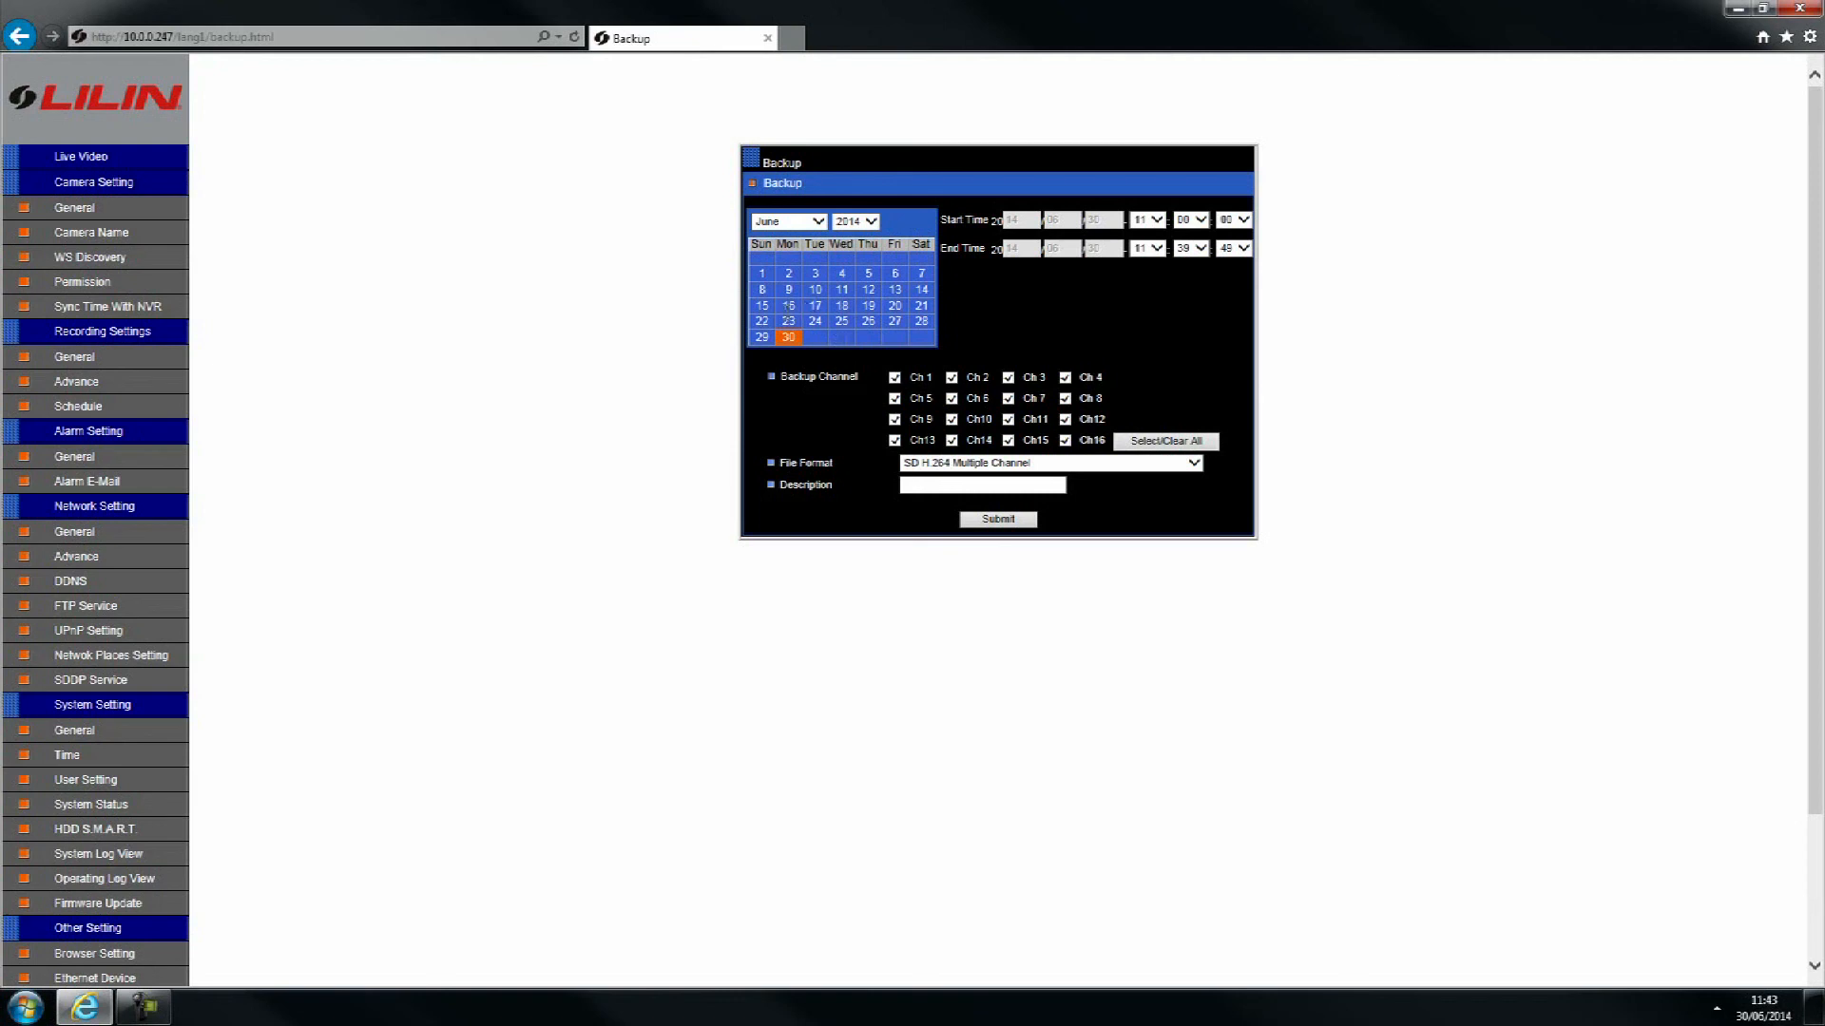
Step: Pick 23 June as the backup date and include only channel 2
left_click(788, 322)
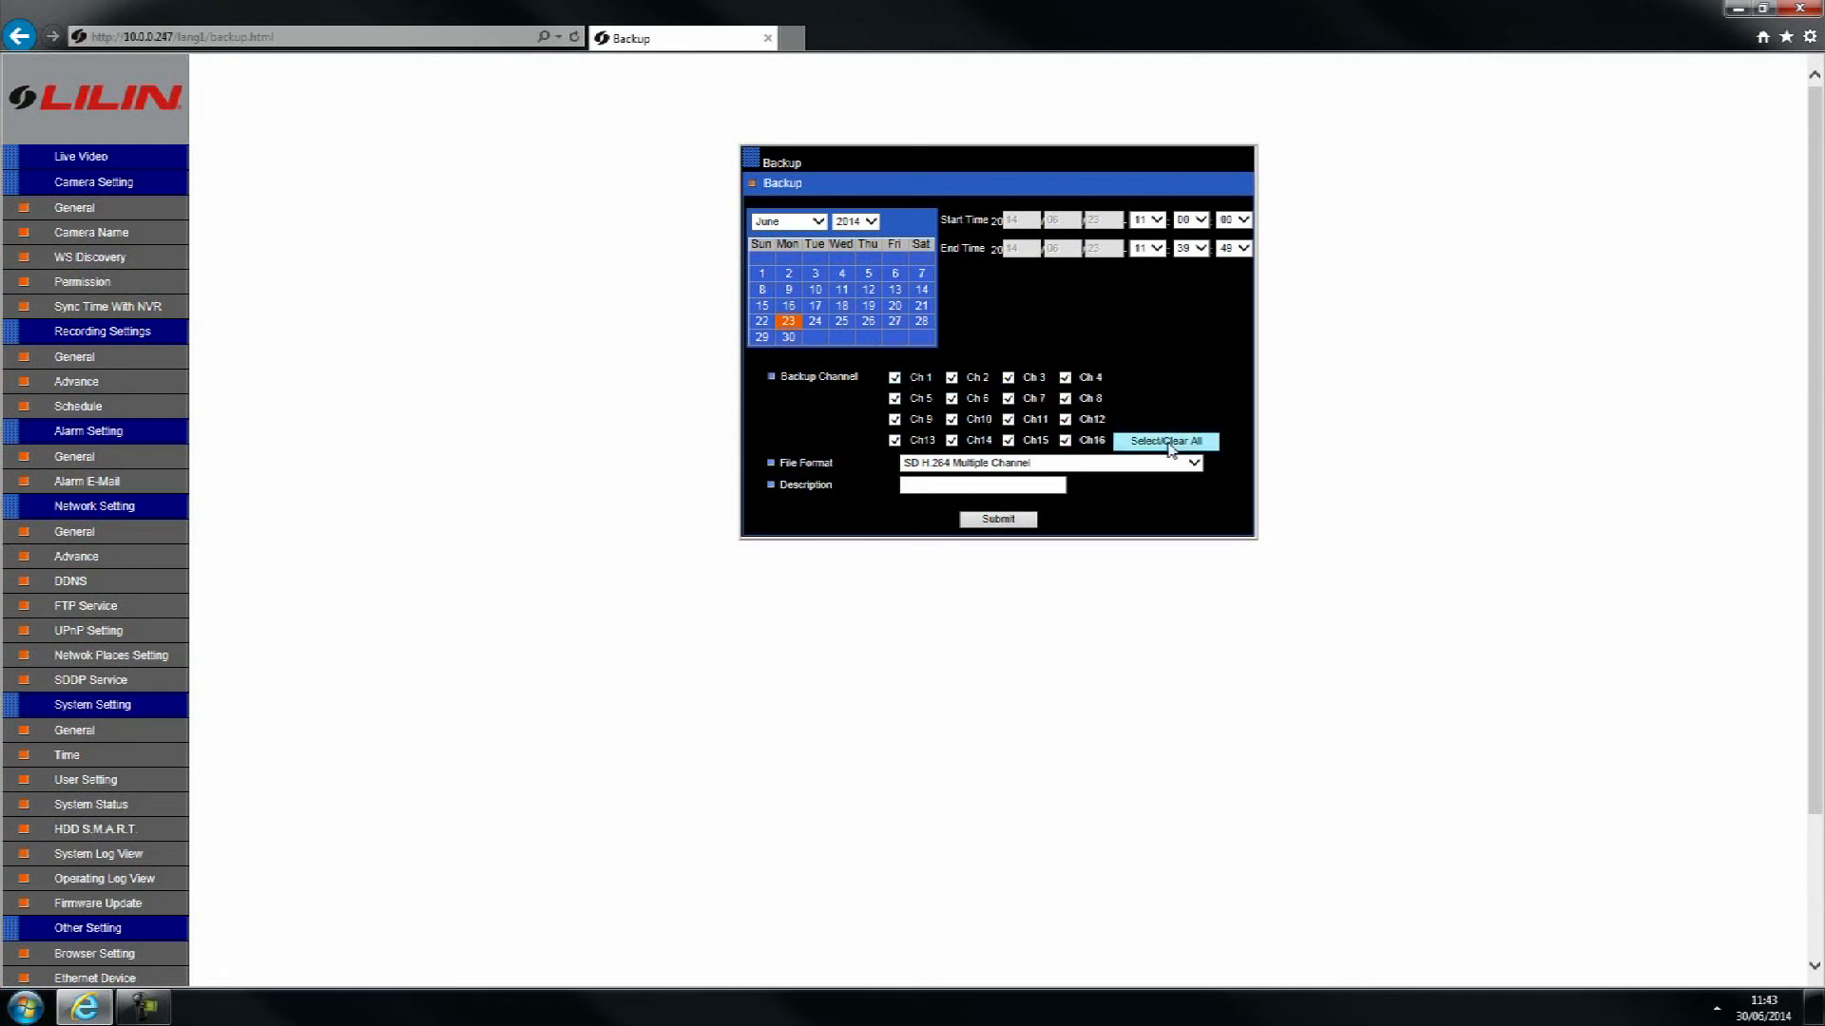
left_click(1163, 441)
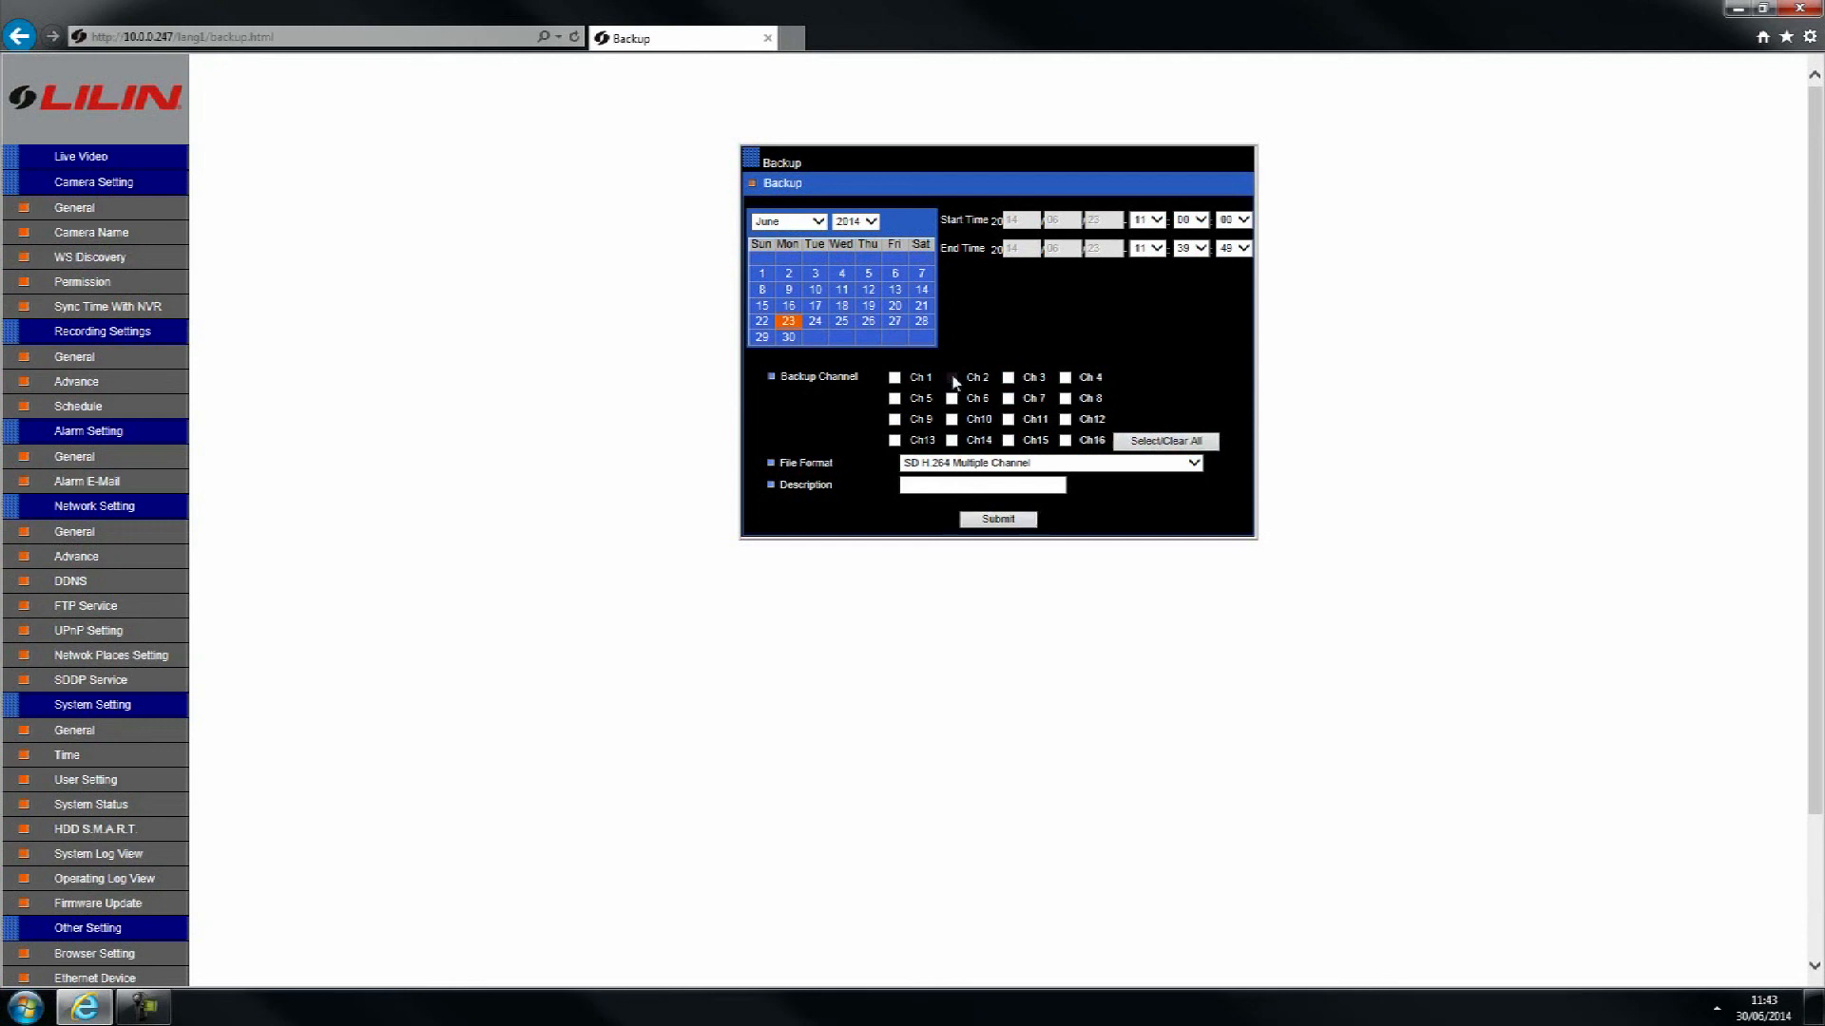
left_click(1192, 461)
type("incident")
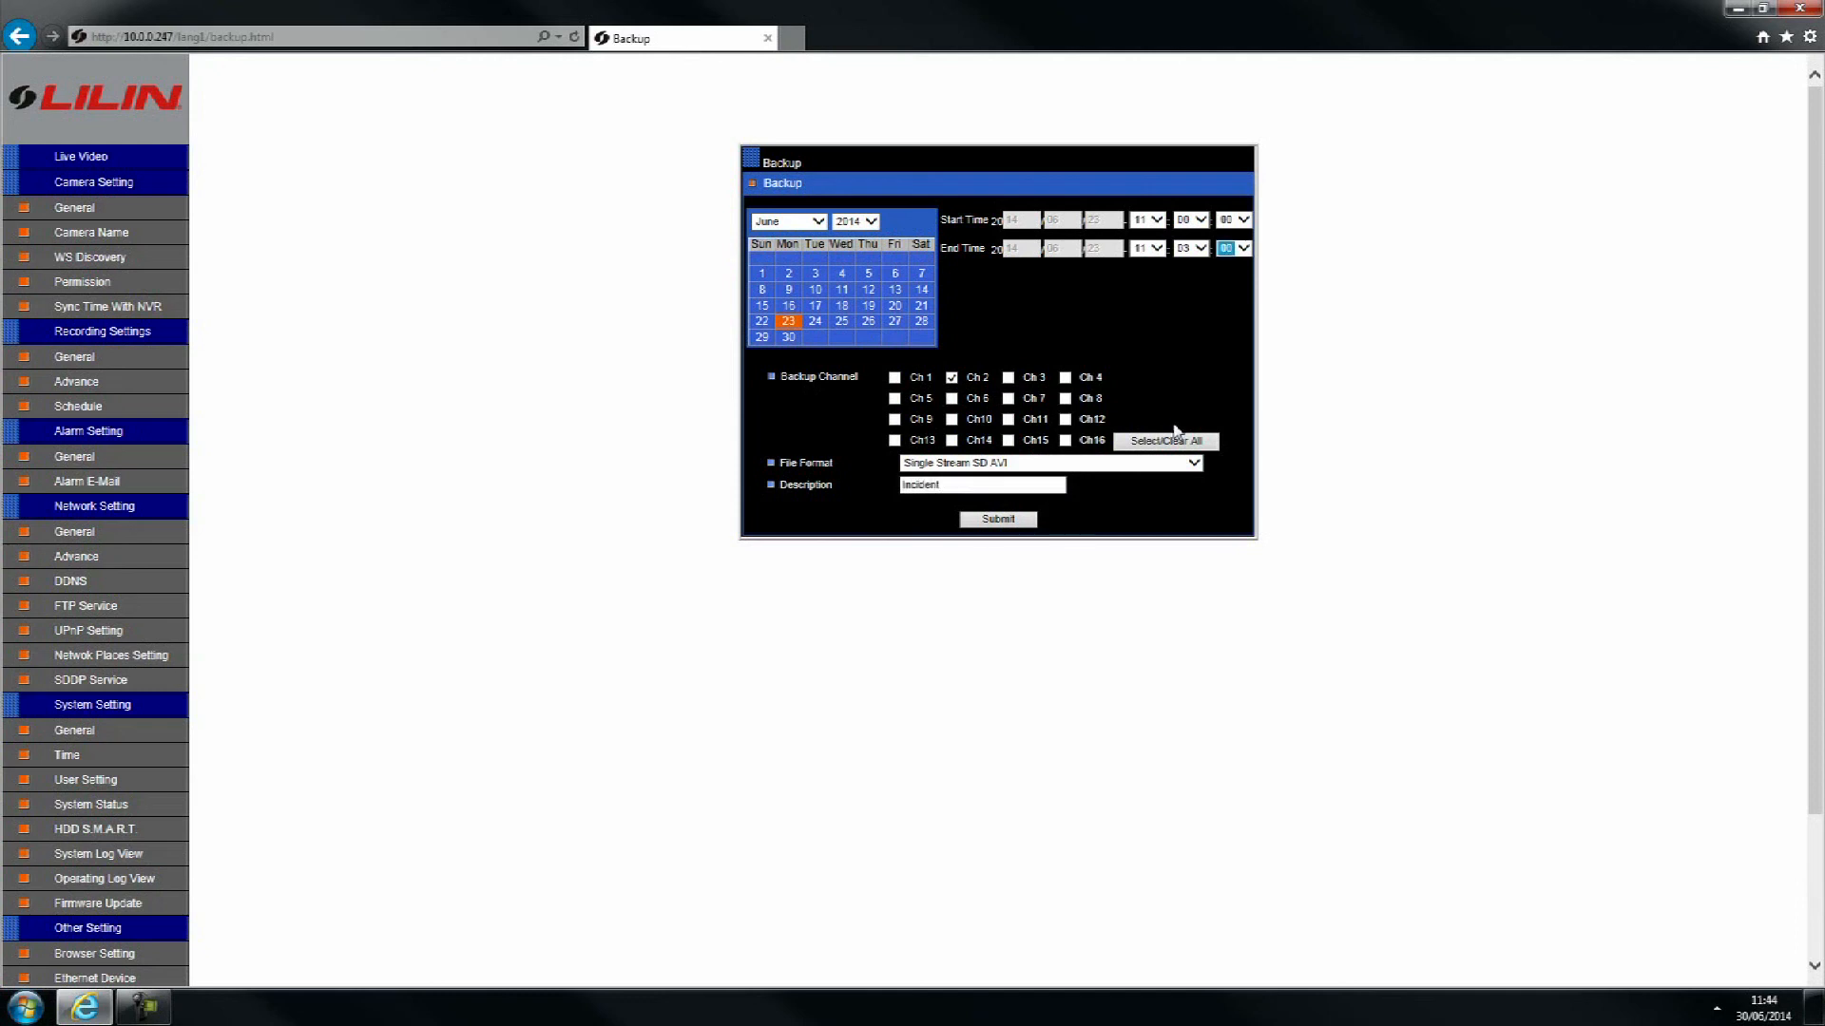
Step: Submit the channel 2 backup request to generate its download link
left_click(996, 519)
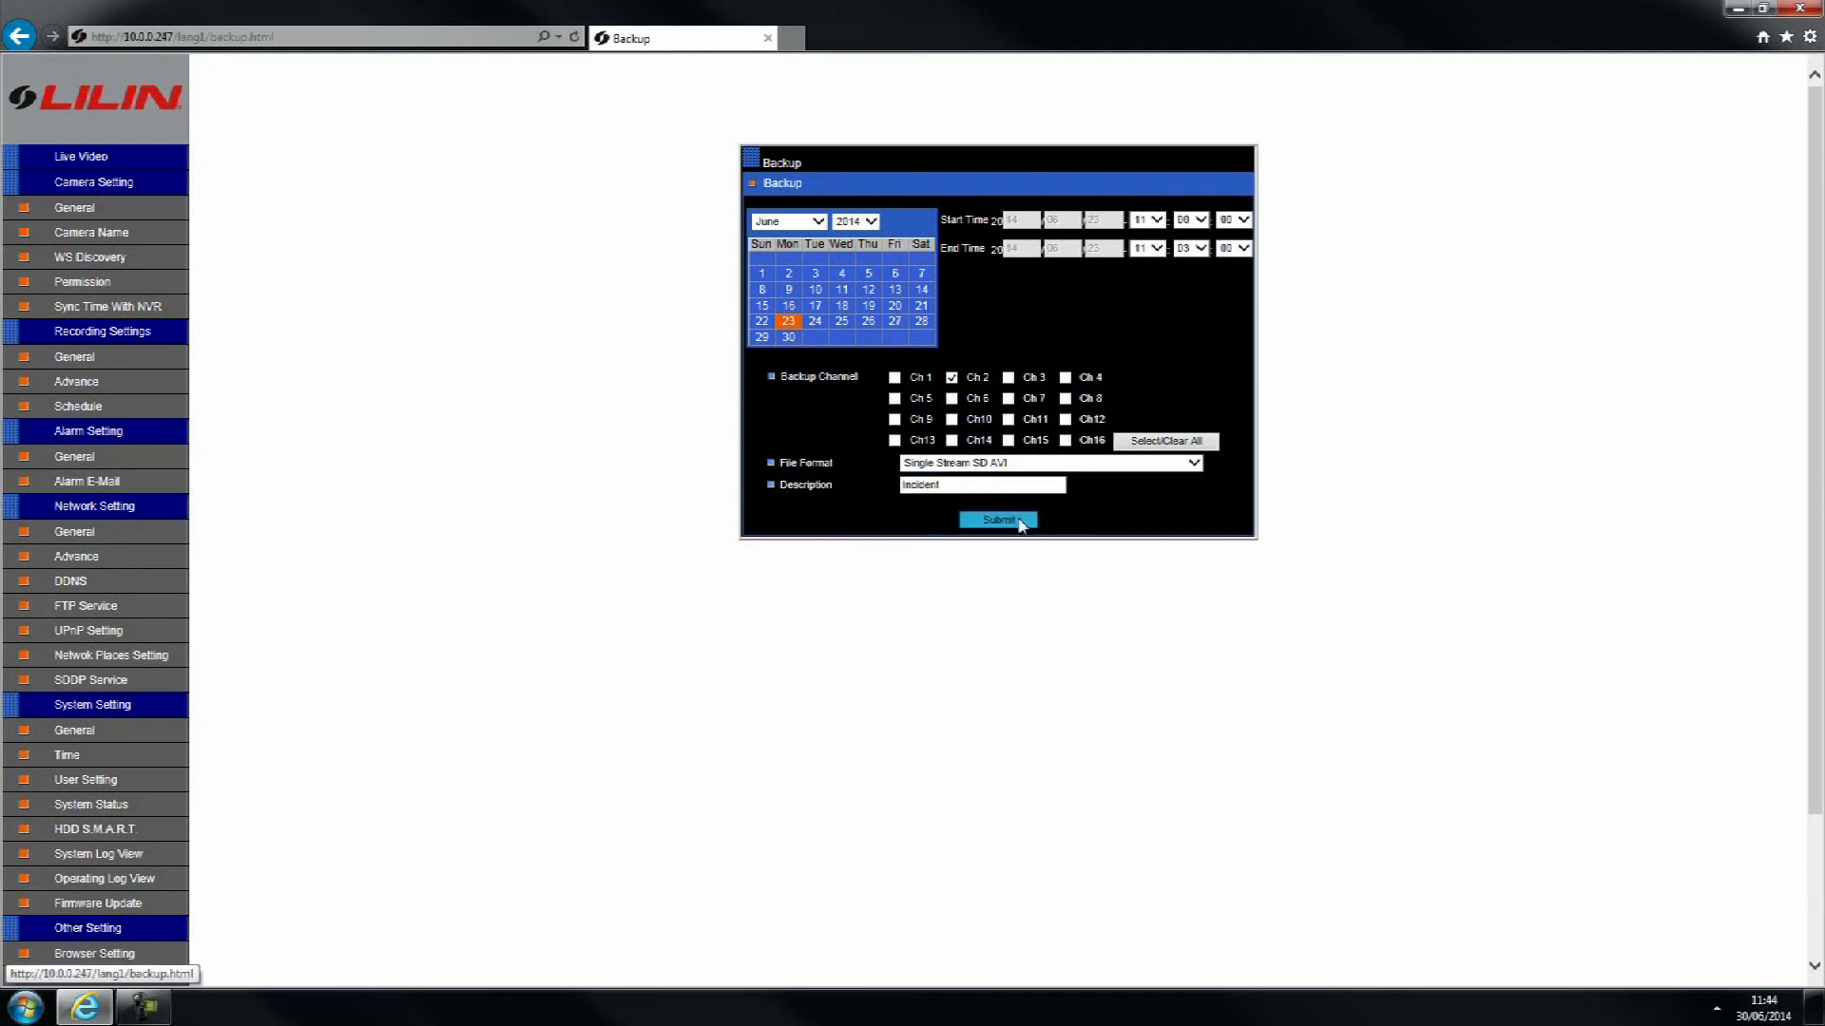
left_click(997, 519)
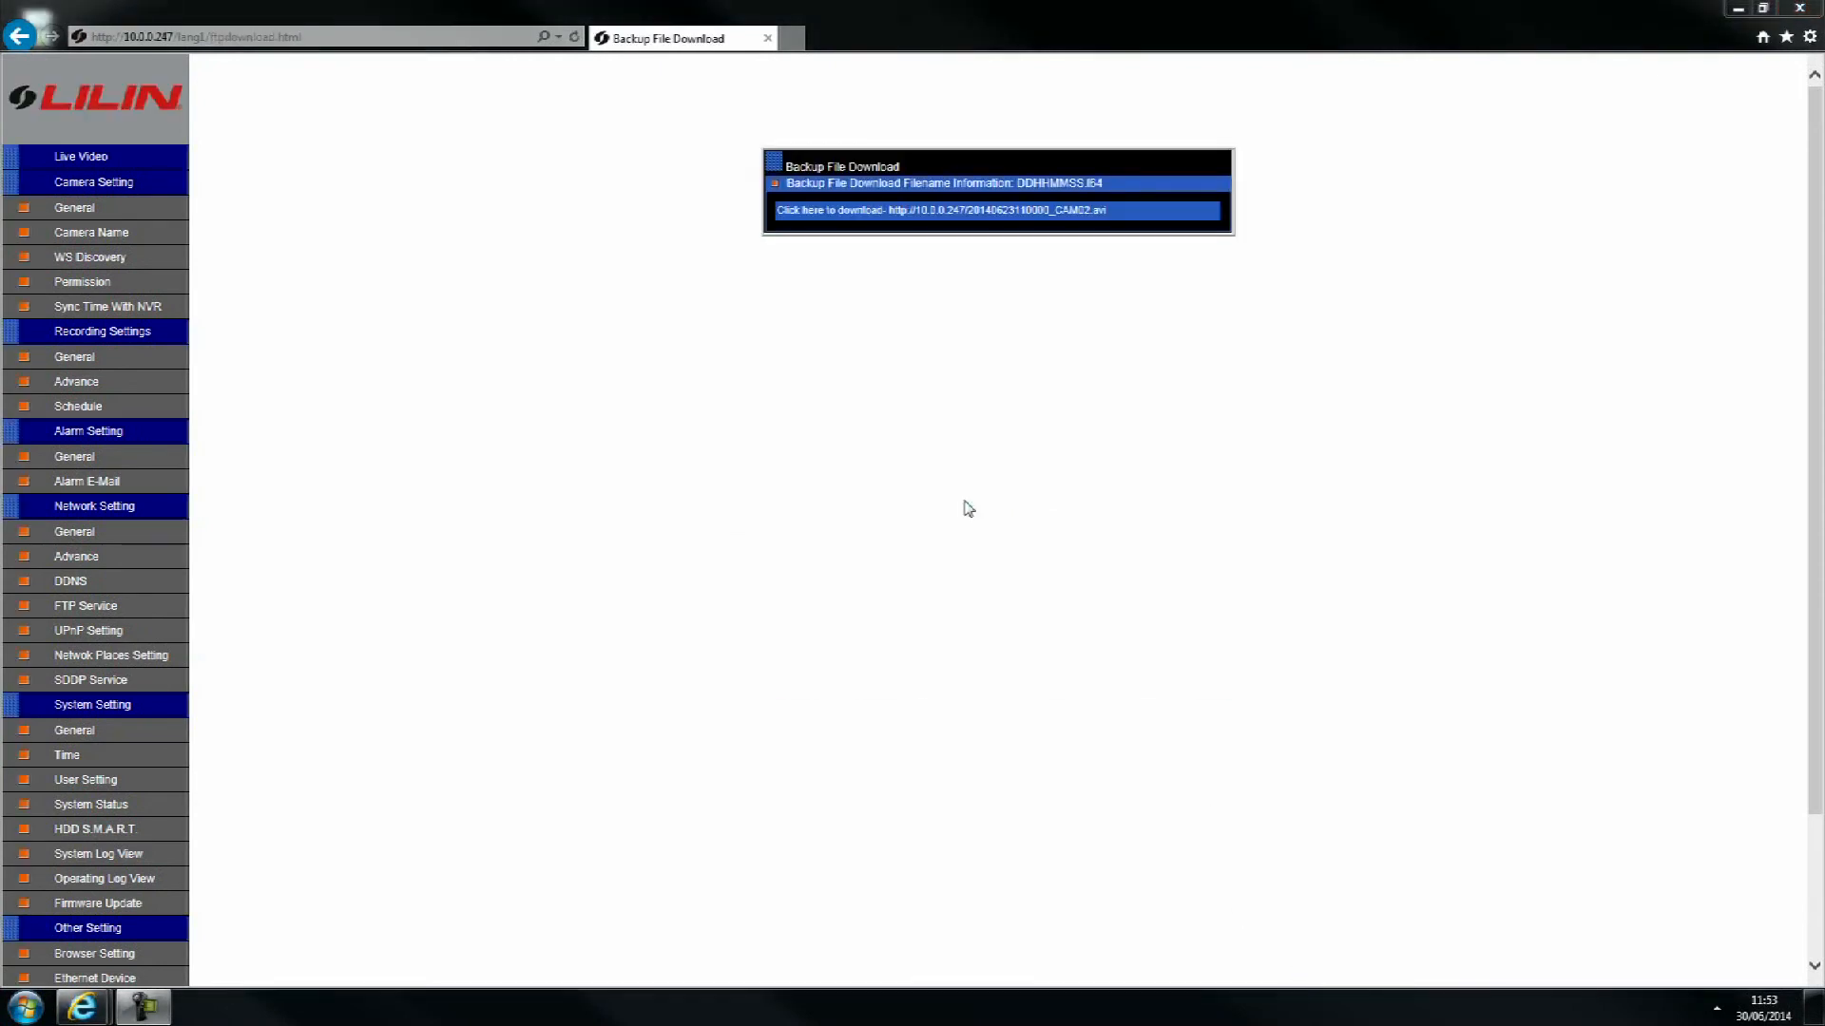
Step: Save the CAM02 backup clip from the download link to the Desktop
right_click(942, 211)
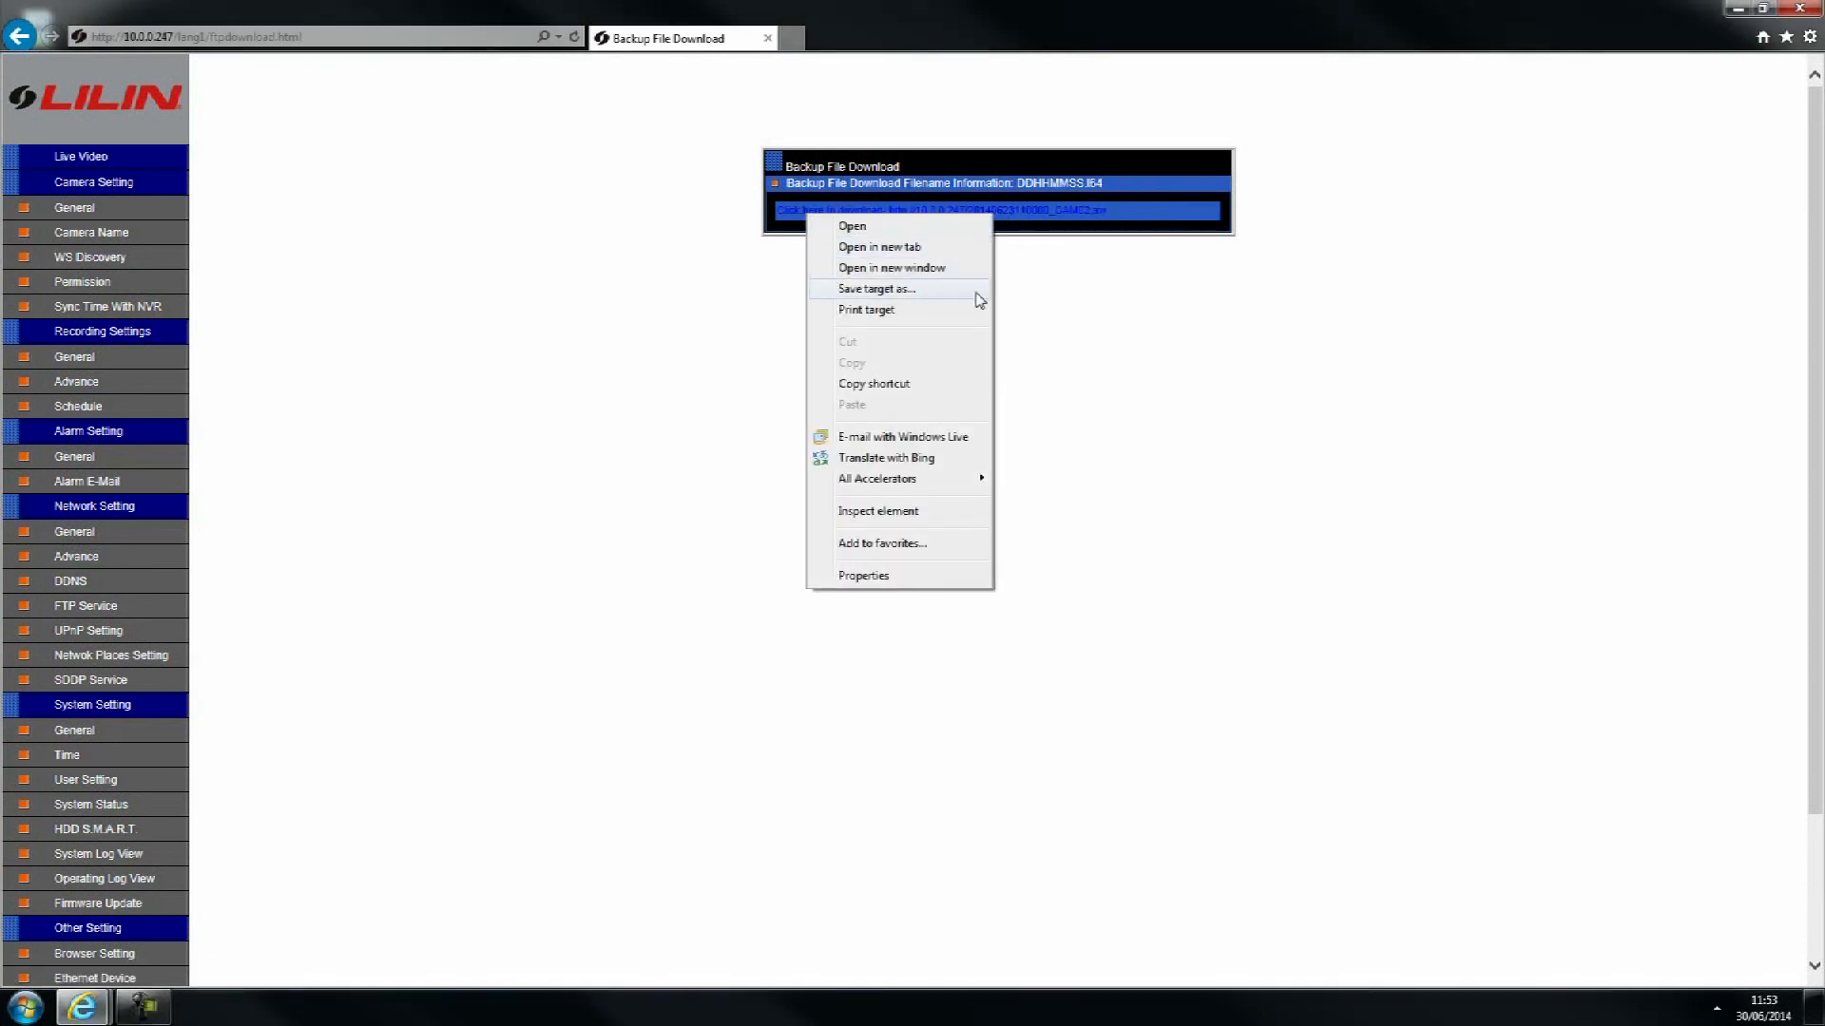
left_click(875, 289)
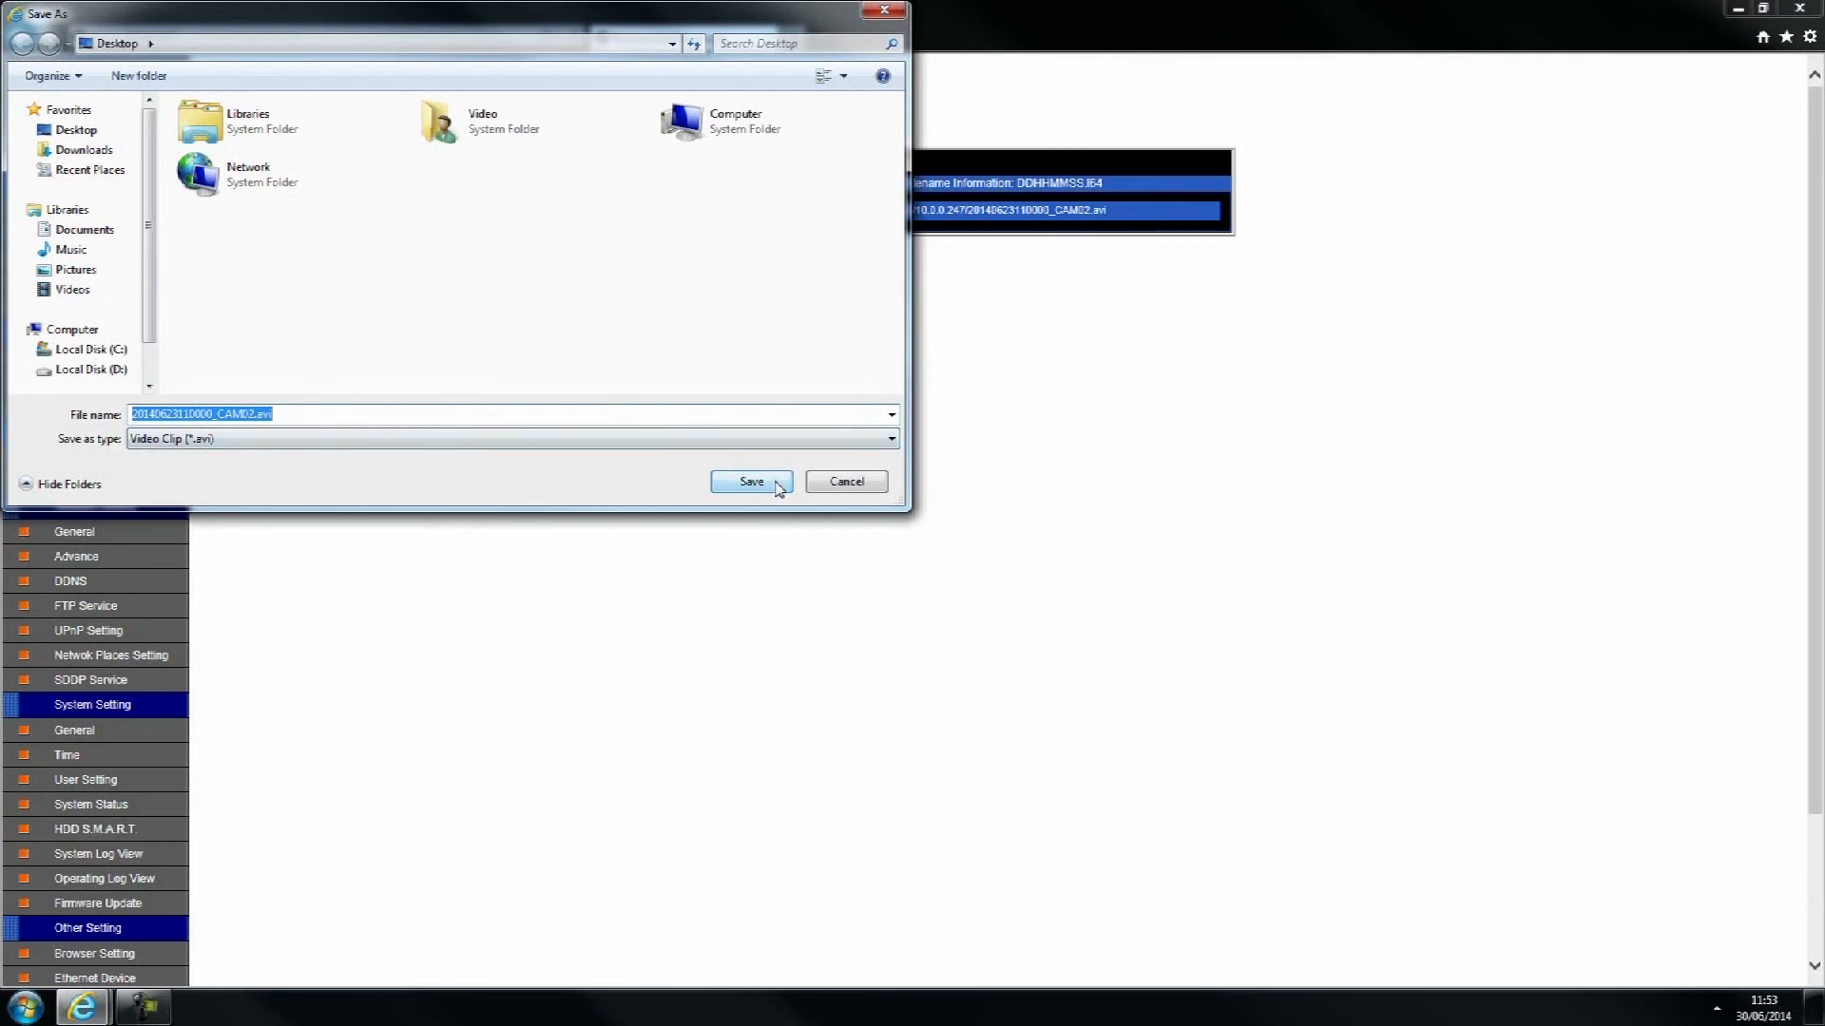
left_click(751, 482)
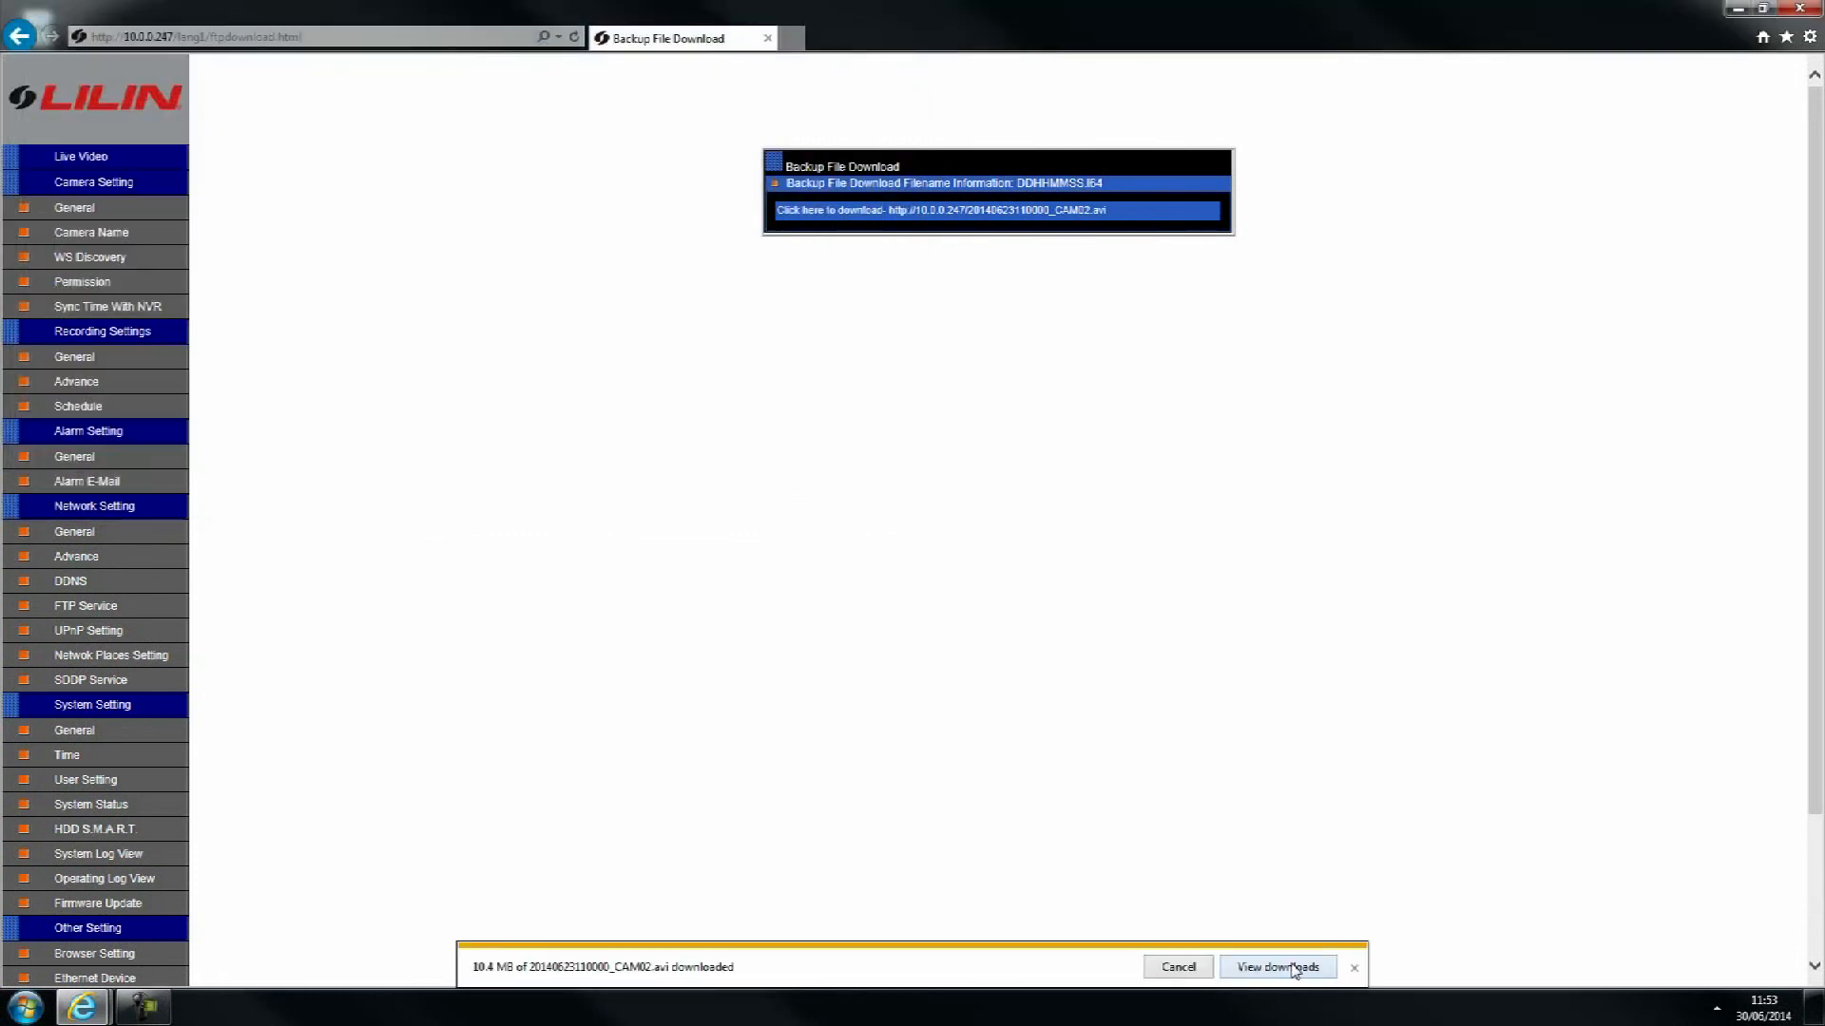
Step: Open the downloaded CAM02 AVI clip from the downloads list, then reopen the link's options
left_click(1276, 967)
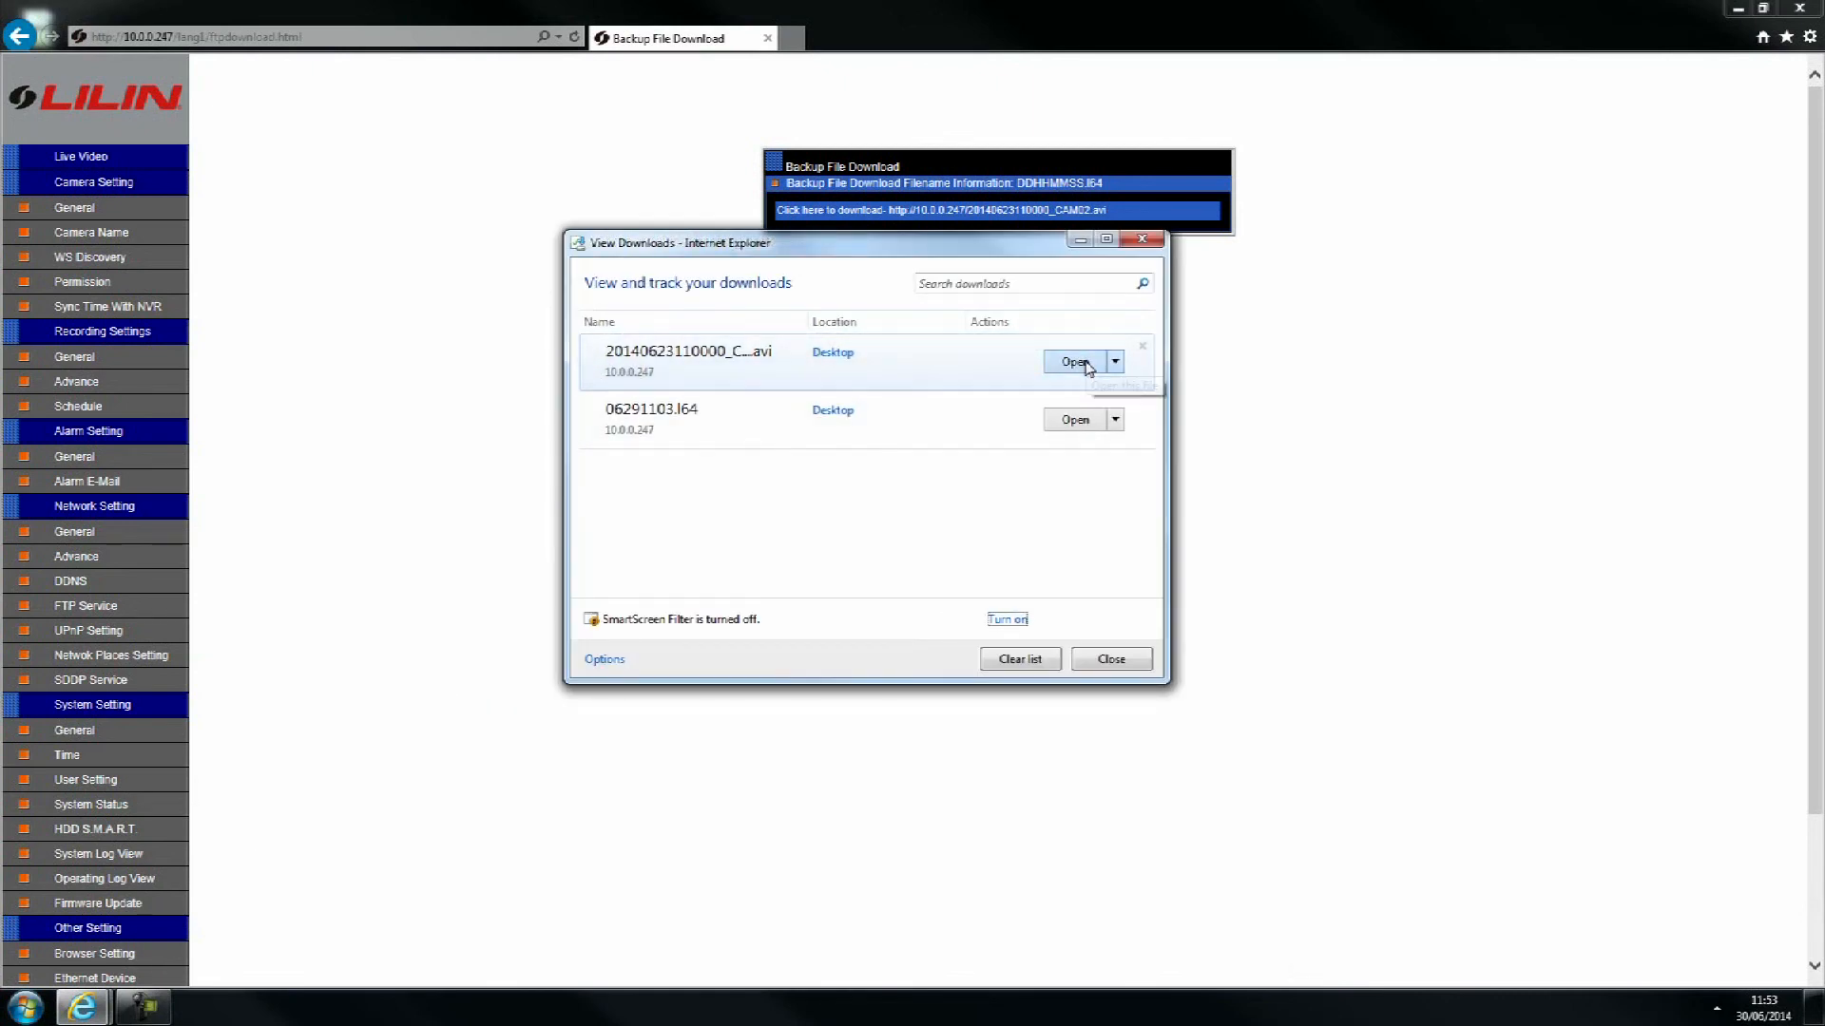
left_click(1073, 362)
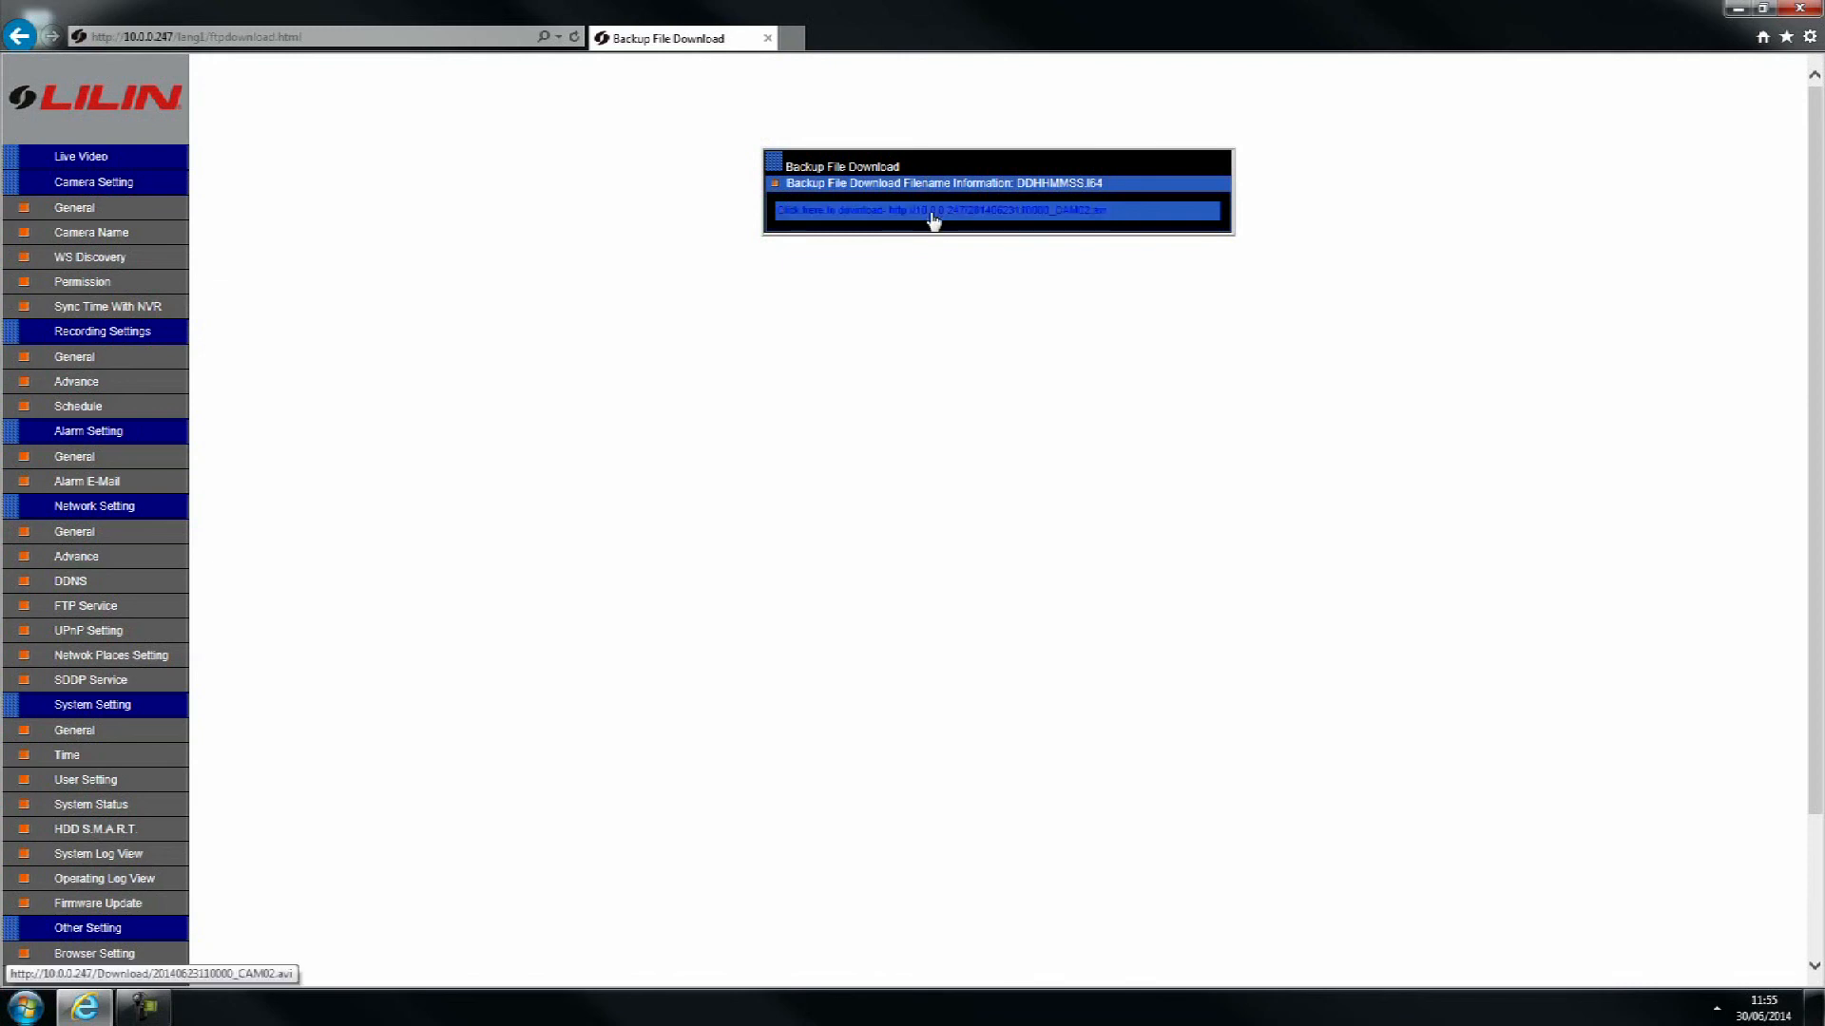
right_click(931, 211)
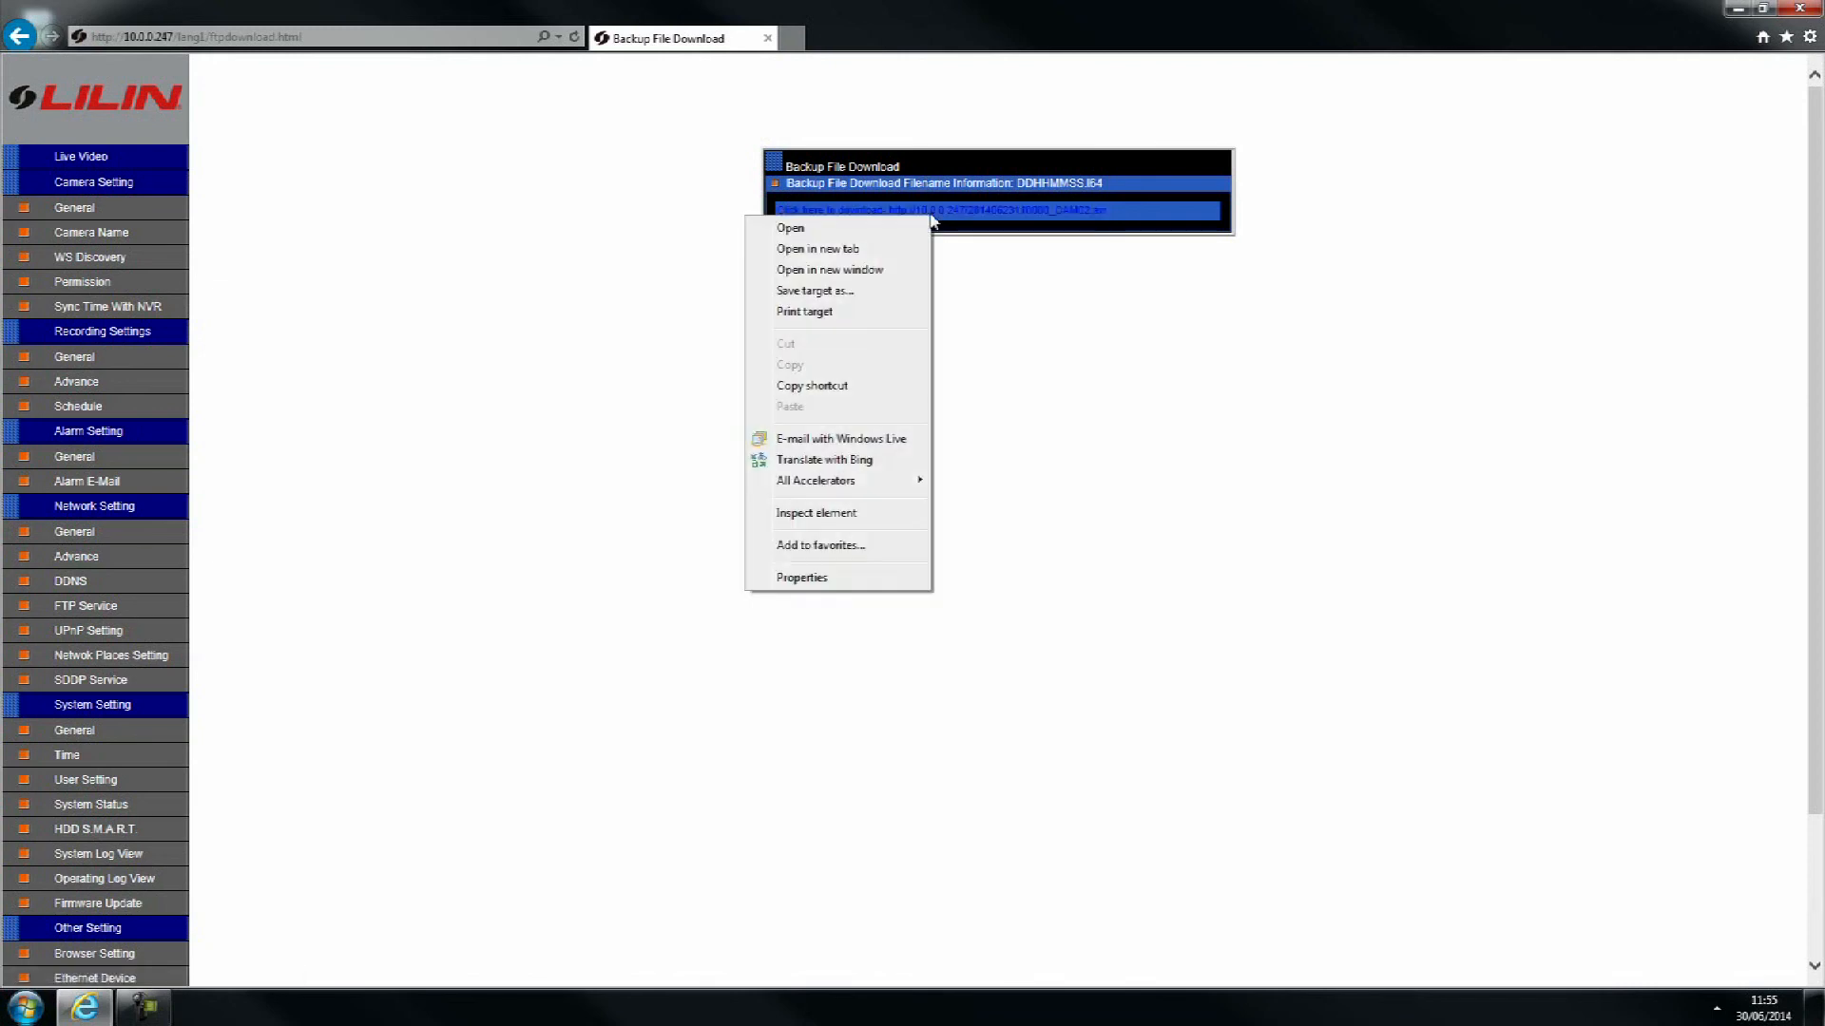